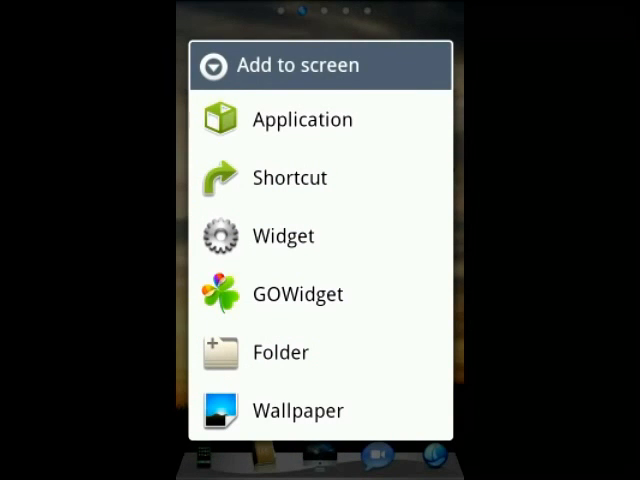
Step: Open the Select widget list and scroll down to the quick contacts entry
{"action": "left_click", "coordinate": [283, 236]}
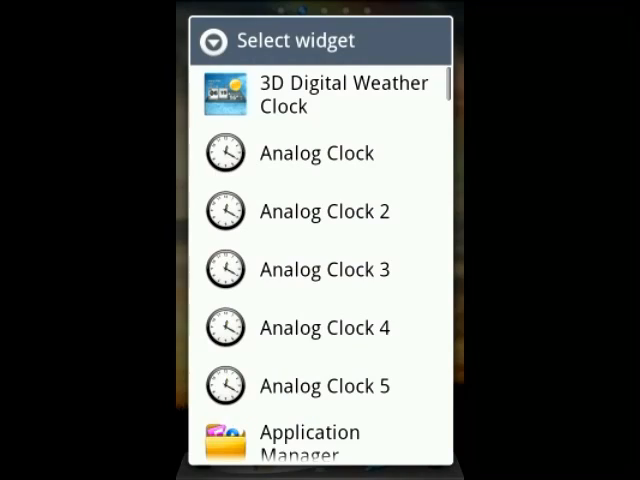
{"action": "scroll", "scroll_direction": "down", "scroll_amount": 3}
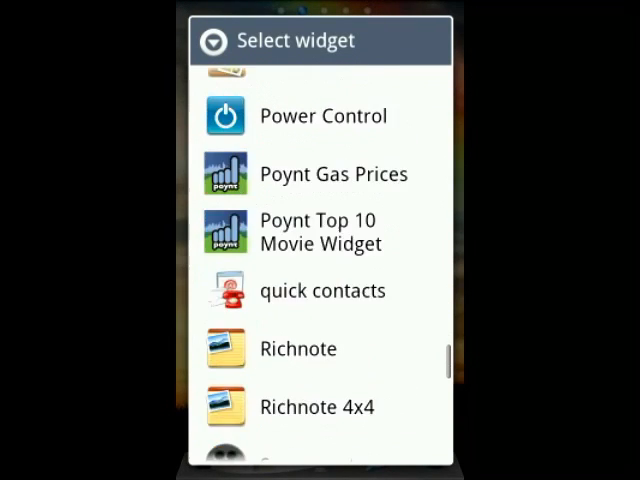
{"action": "scroll", "scroll_direction": "down", "scroll_amount": 3}
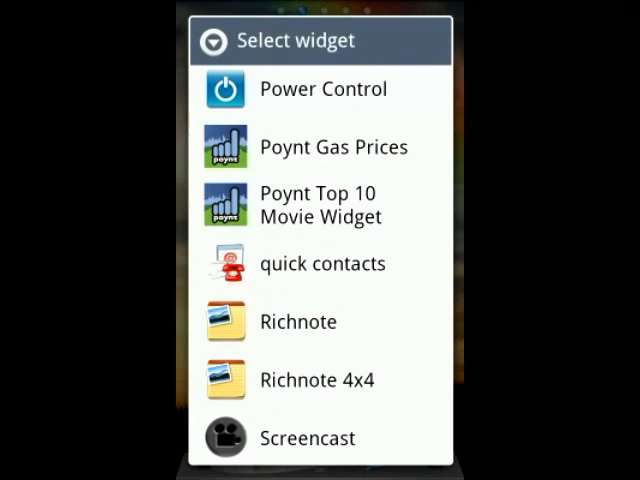
Step: Pick 'quick contacts' from the Select widget list to open its new-contact form
{"action": "left_click", "coordinate": [322, 263]}
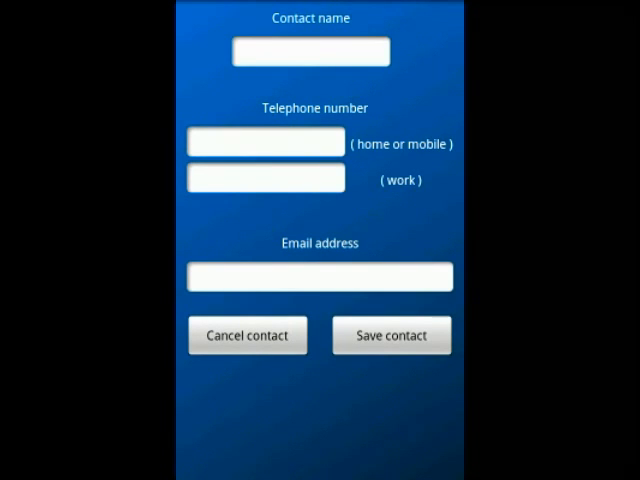
Step: Enter the contact name 'mr devil' and the home or mobile number 666
{"action": "left_click", "coordinate": [310, 51]}
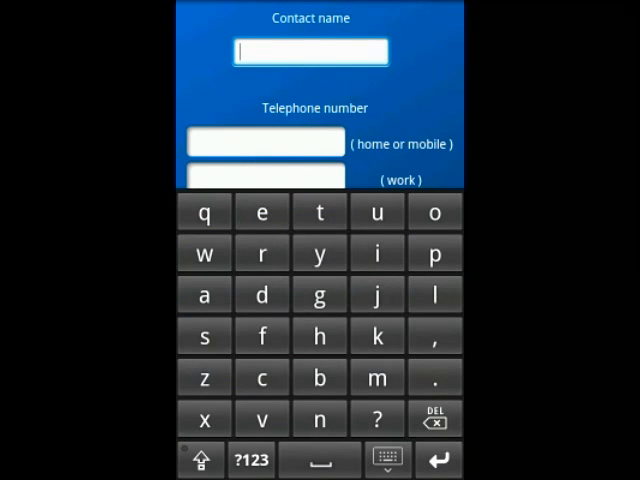
{"action": "type", "text": "mdr"}
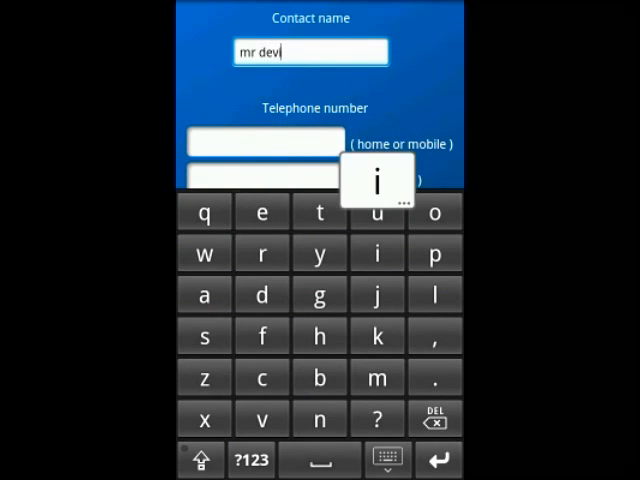
{"action": "type", "text": "l"}
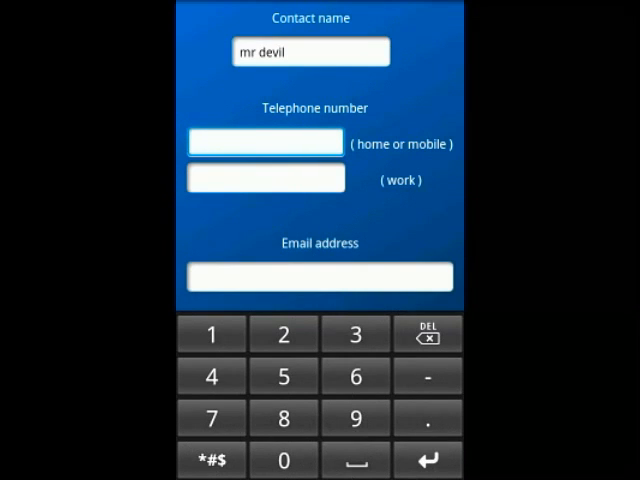
{"action": "type", "text": "666"}
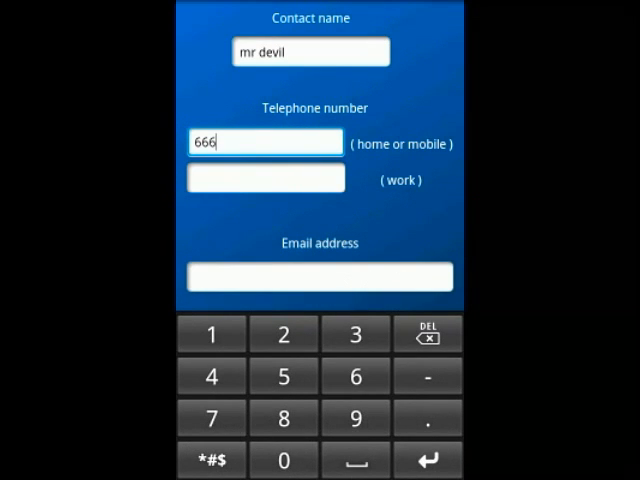